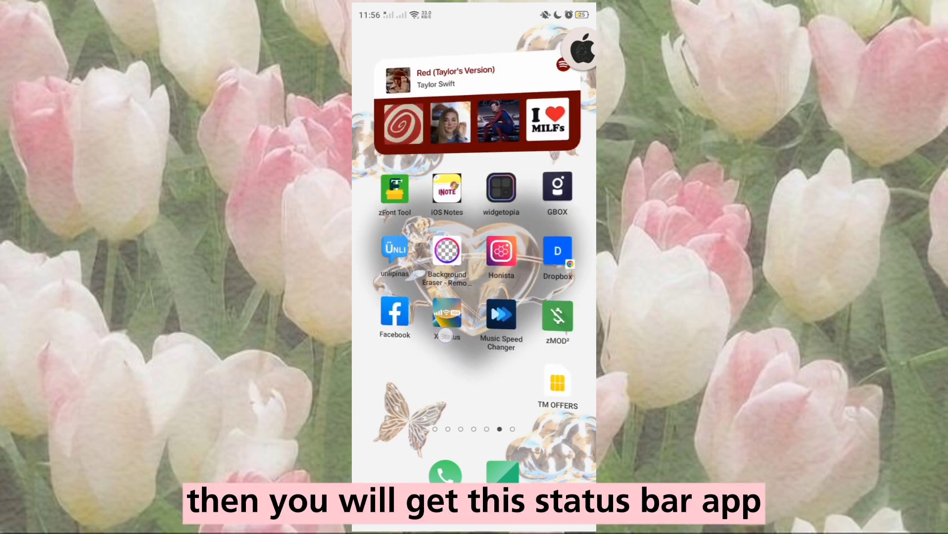
# Start X-Status, accept the Terms Of Service and agree to set up its permission
pyautogui.click(447, 317)
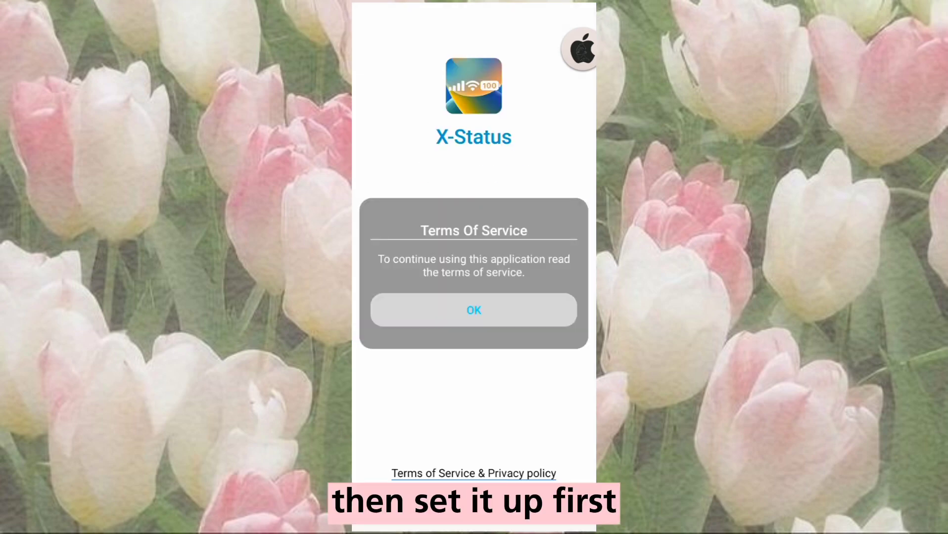
pyautogui.click(473, 310)
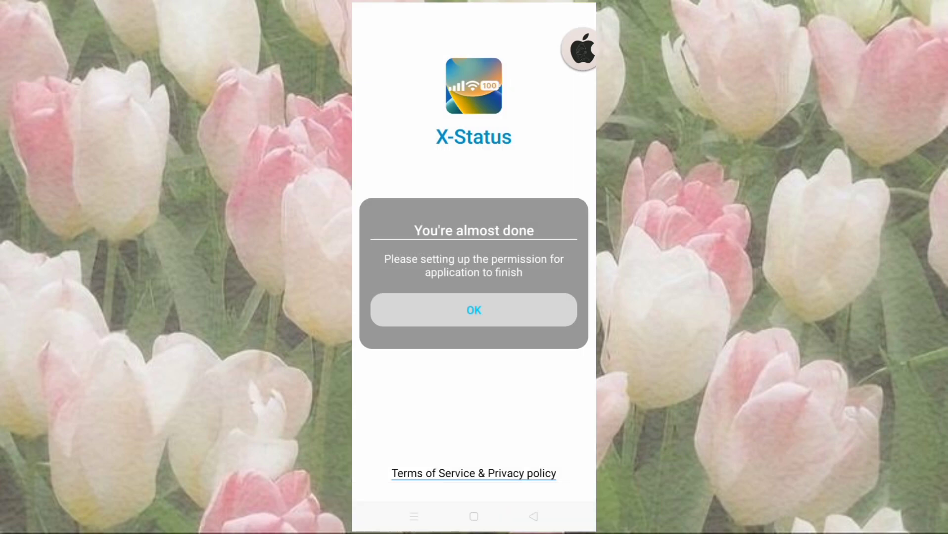
pyautogui.click(473, 309)
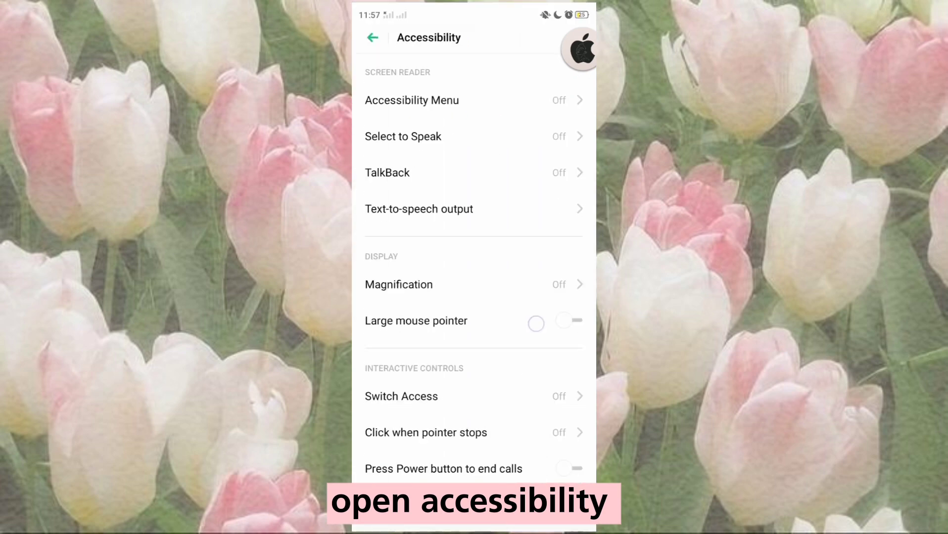
# Enable the X-Status service under Downloaded Services in Accessibility
pyautogui.scroll(-3)
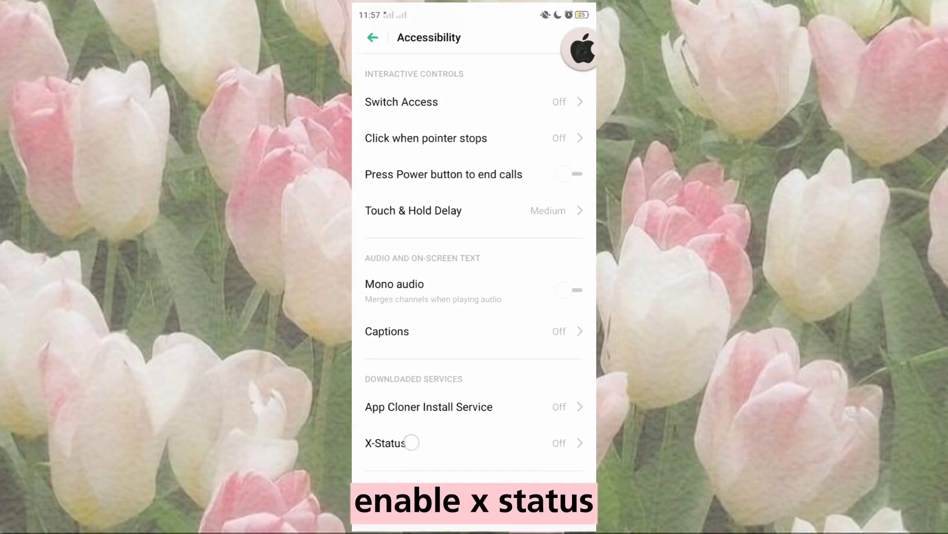
pyautogui.click(385, 443)
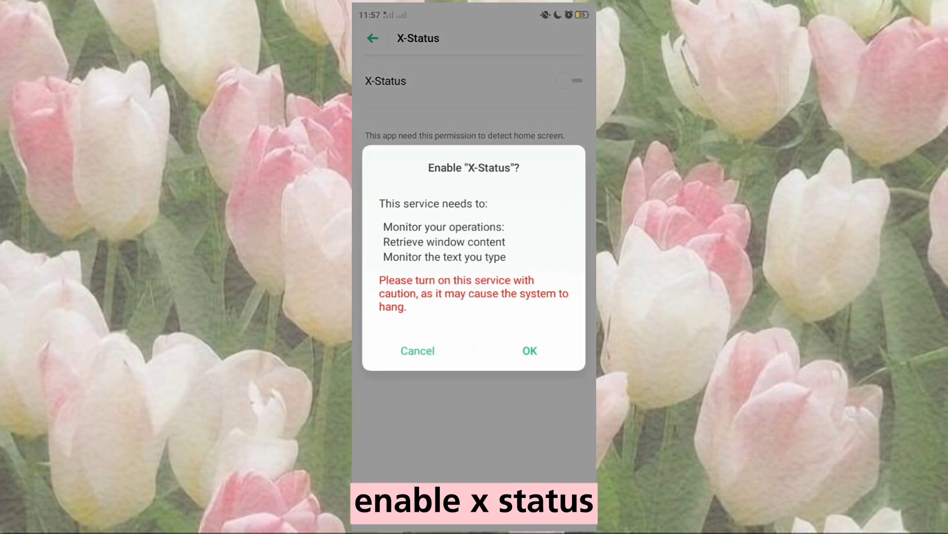
pyautogui.click(527, 350)
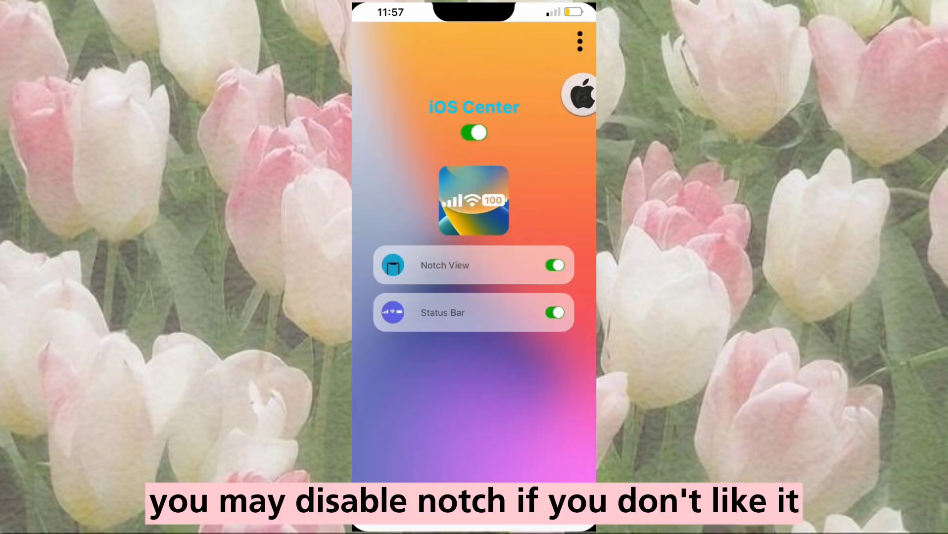
# Toggle the Notch View and Status Bar overlays, leaving both on, and go to Settings
pyautogui.click(555, 265)
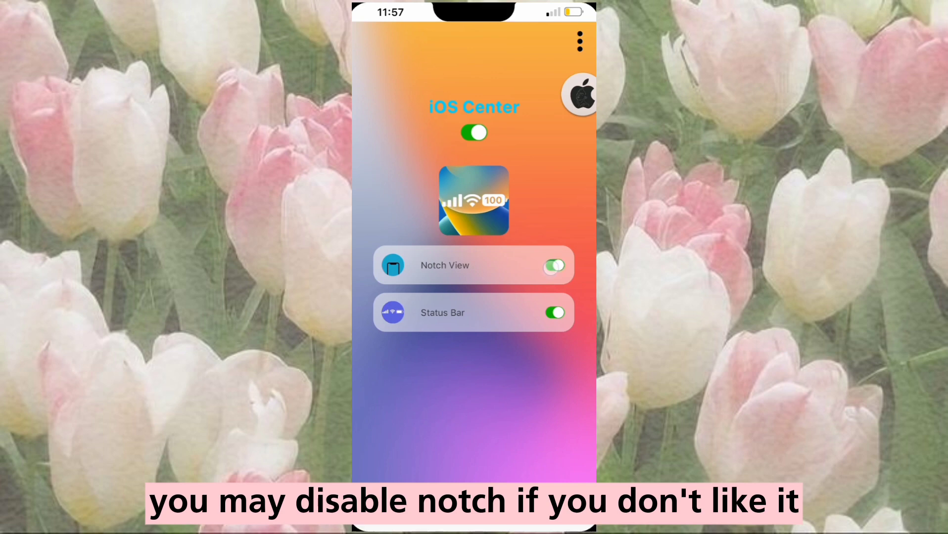
pyautogui.click(554, 313)
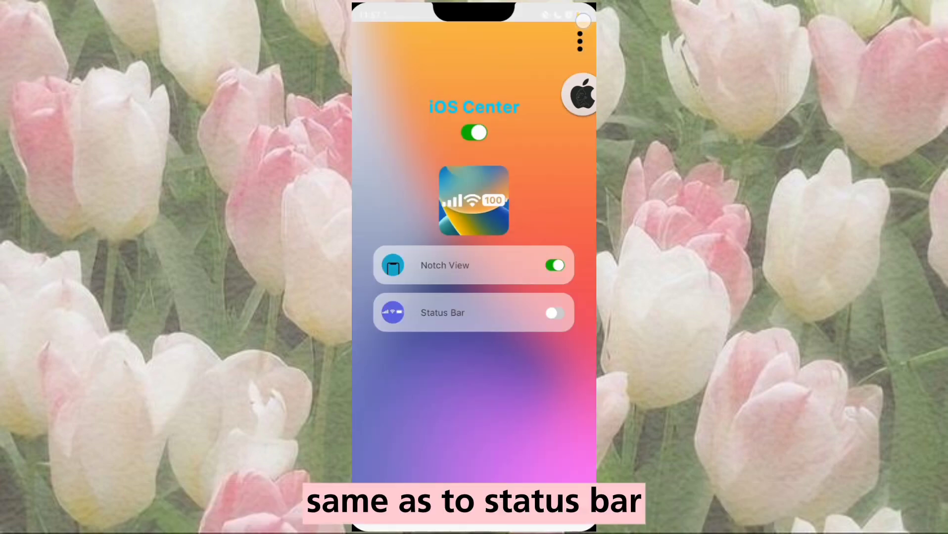
pyautogui.click(553, 312)
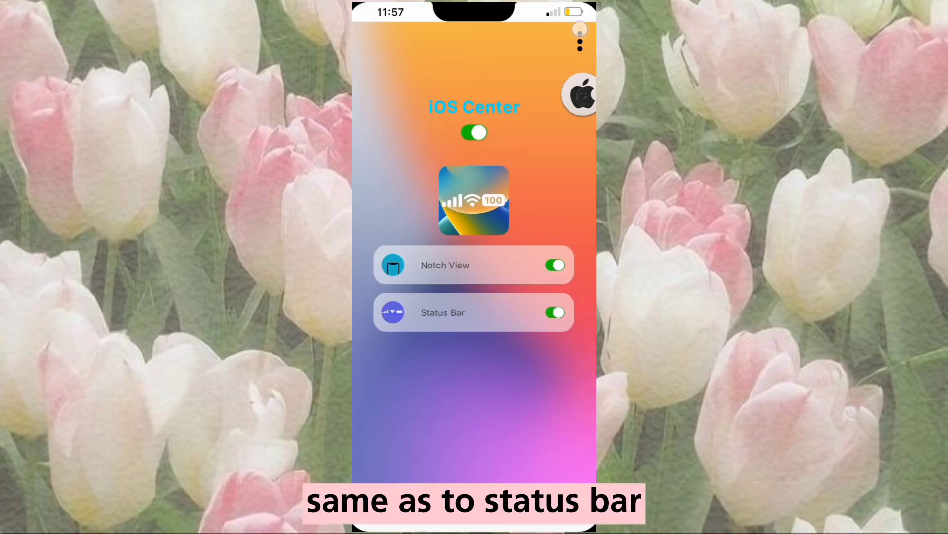
pyautogui.click(580, 43)
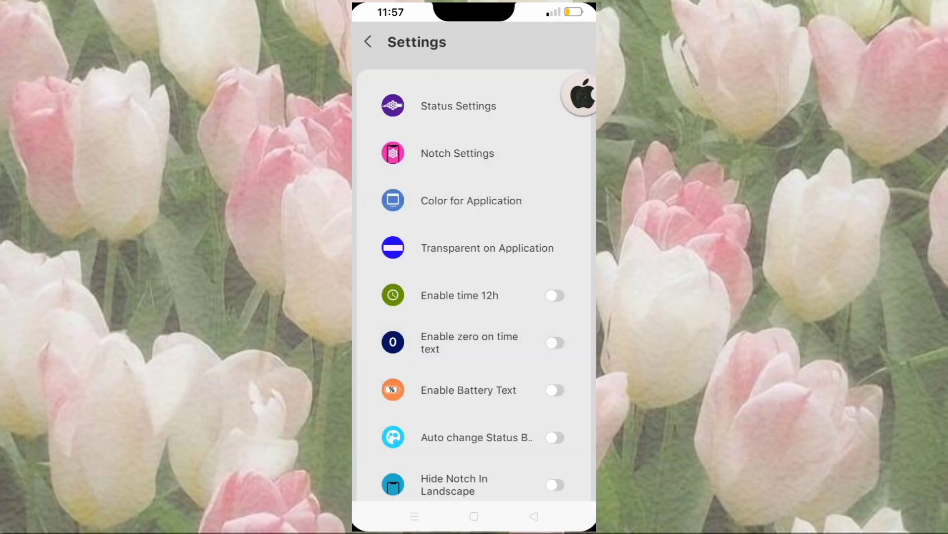
# In Status Settings, increase the bar Height and nudge the Left Margin Bottom slider
pyautogui.click(458, 106)
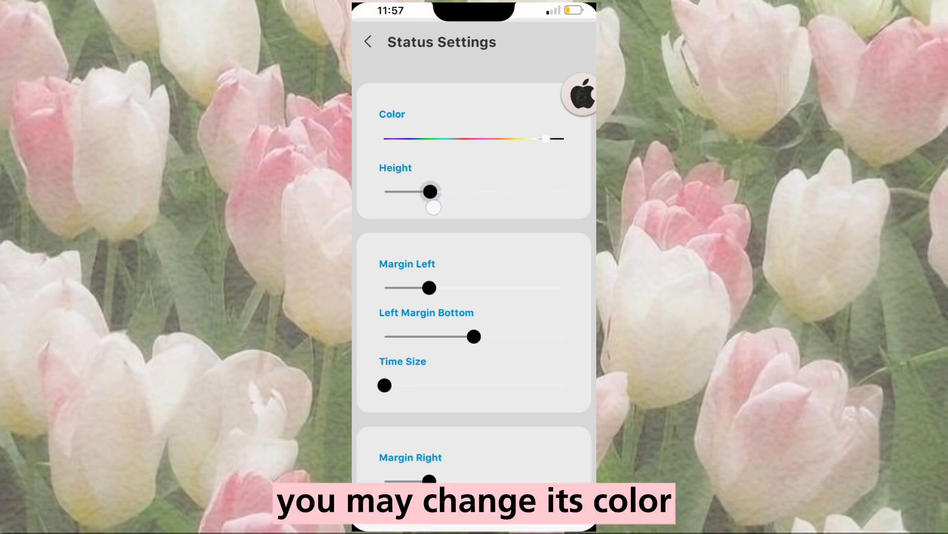
pyautogui.moveTo(431, 192); pyautogui.dragTo(465, 192)
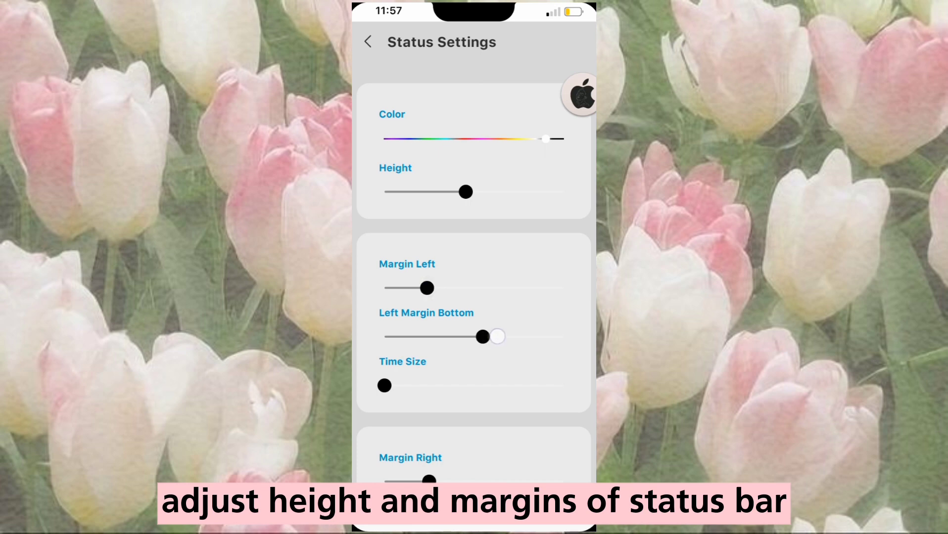
pyautogui.moveTo(496, 336); pyautogui.dragTo(475, 339)
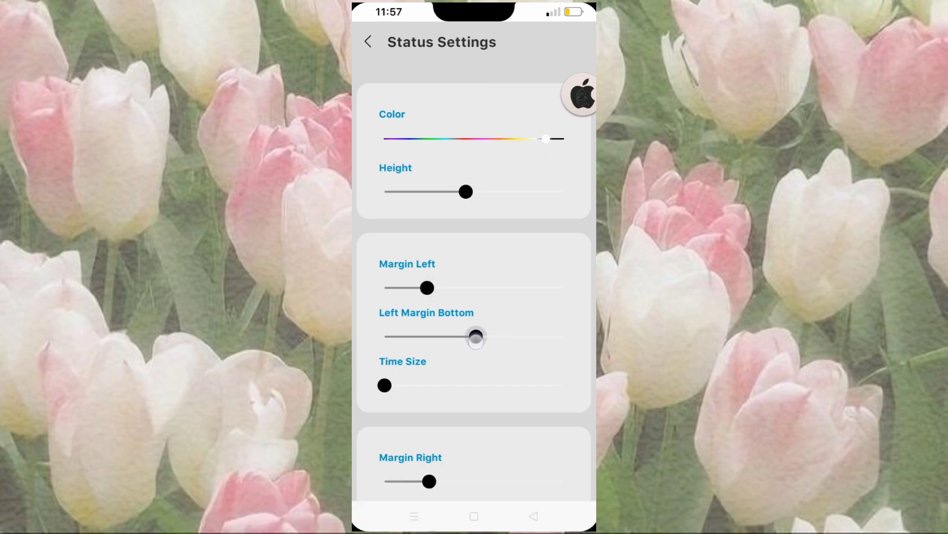
pyautogui.scroll(-3)
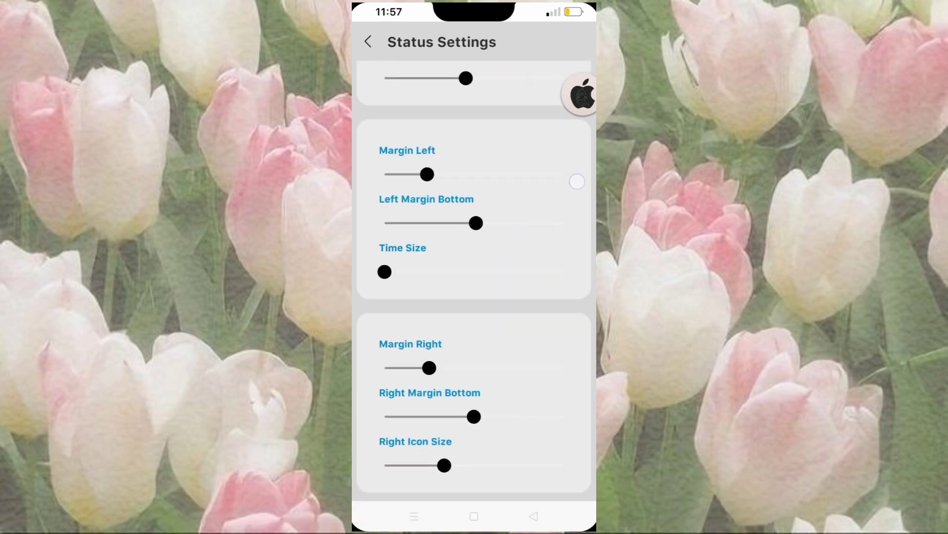
pyautogui.click(367, 42)
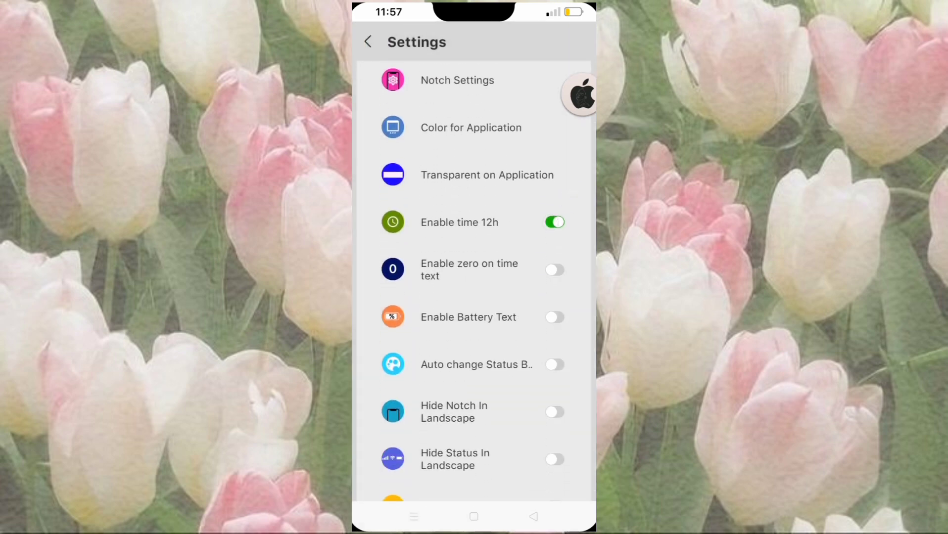
# Switch on 12h time, Battery Text, Auto change Status Bar and Hide Notch In Landscape
pyautogui.click(554, 318)
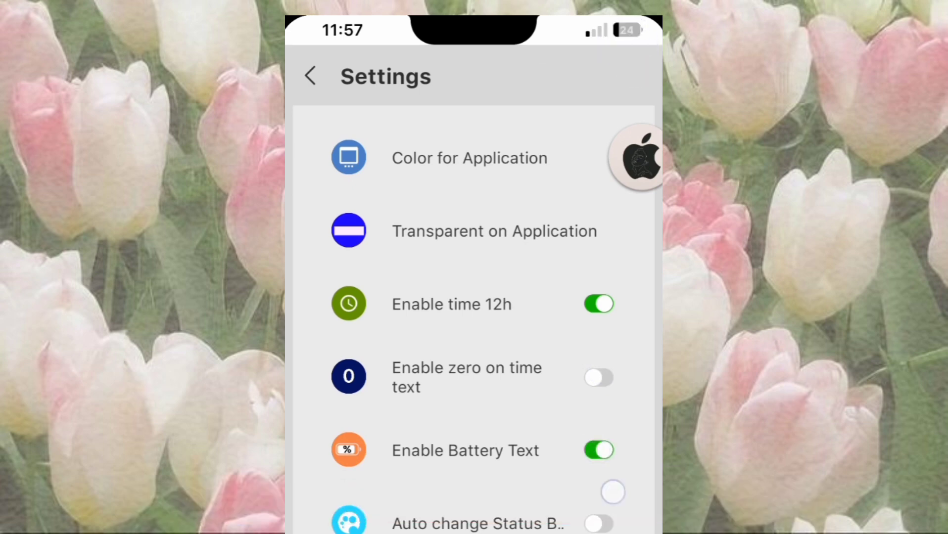
pyautogui.scroll(-3)
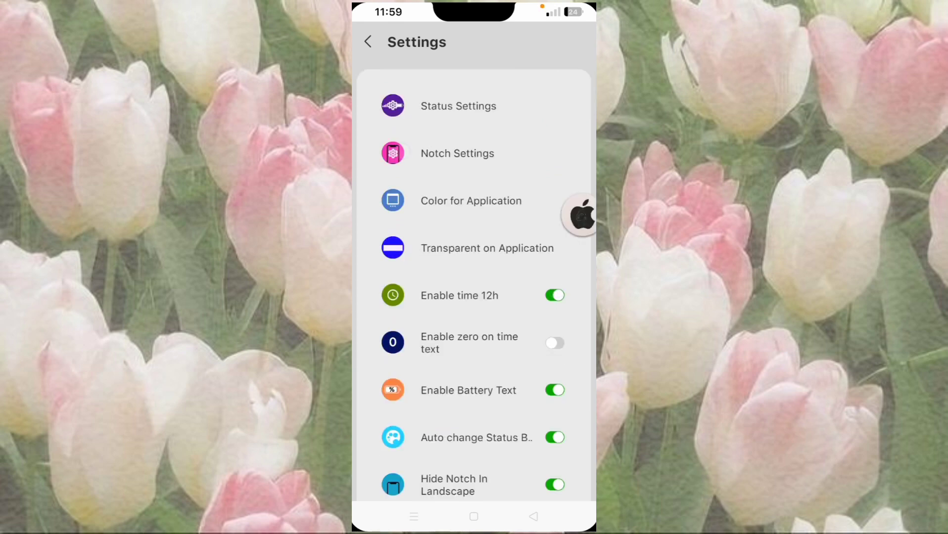
# In Notch Settings, try the Style iOS 16 switch against the iOS 15 notch
pyautogui.click(457, 153)
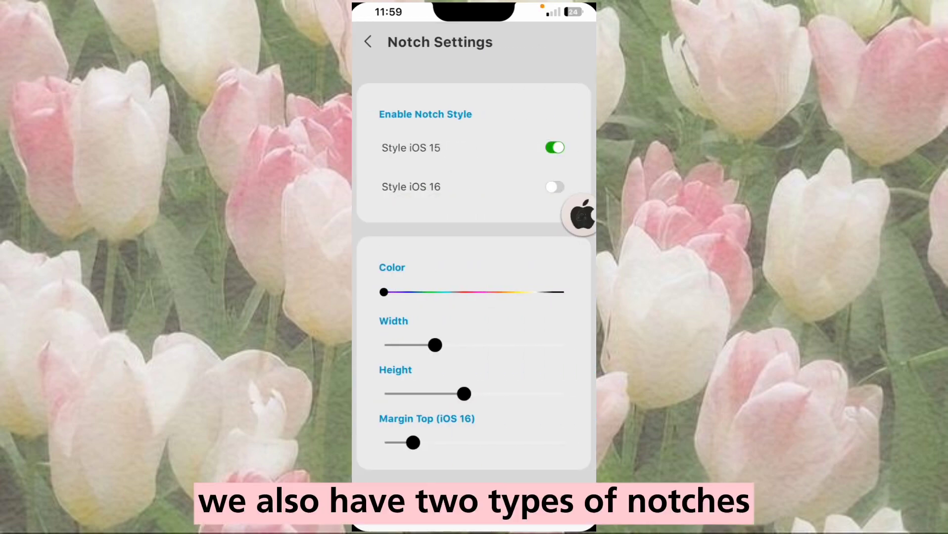
pyautogui.click(554, 187)
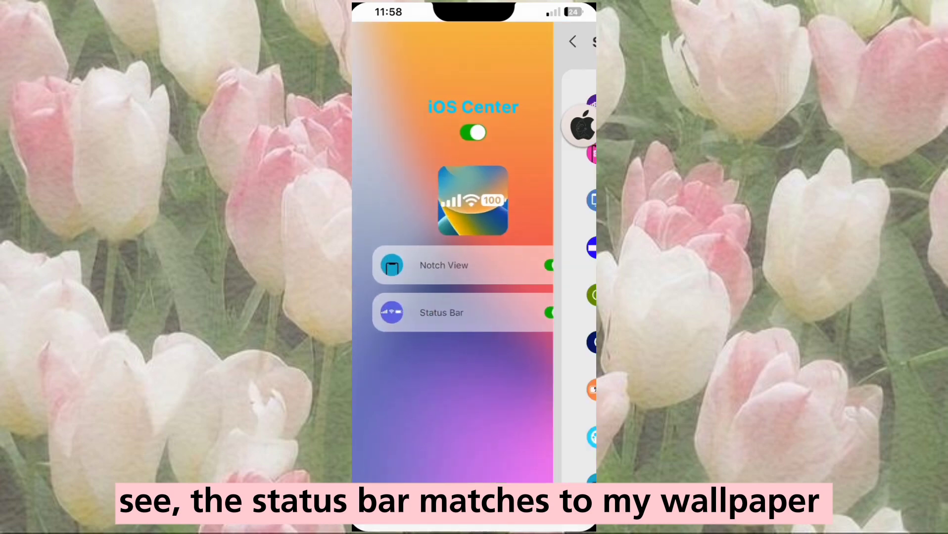
# In Color for Application, set YouTube's status bar to red and Telegram's to cyan
pyautogui.click(442, 313)
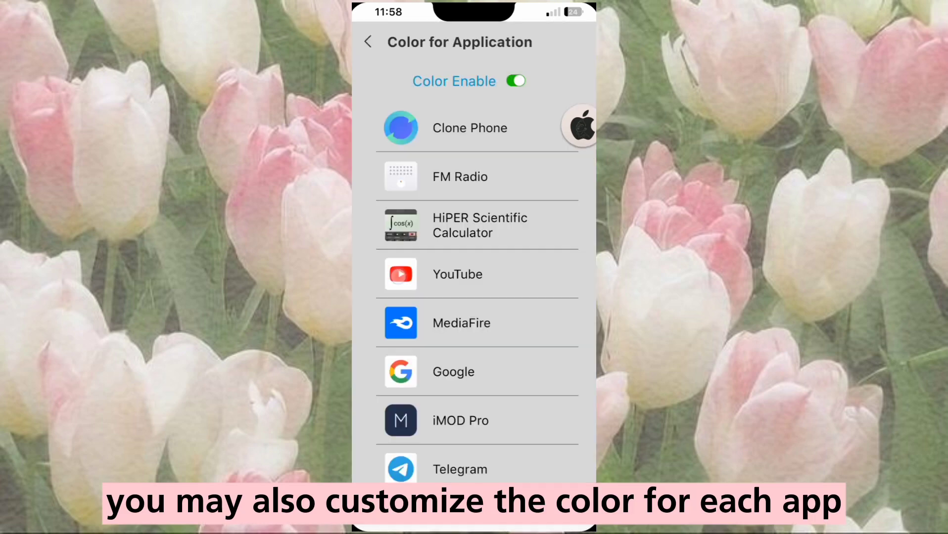
pyautogui.click(457, 274)
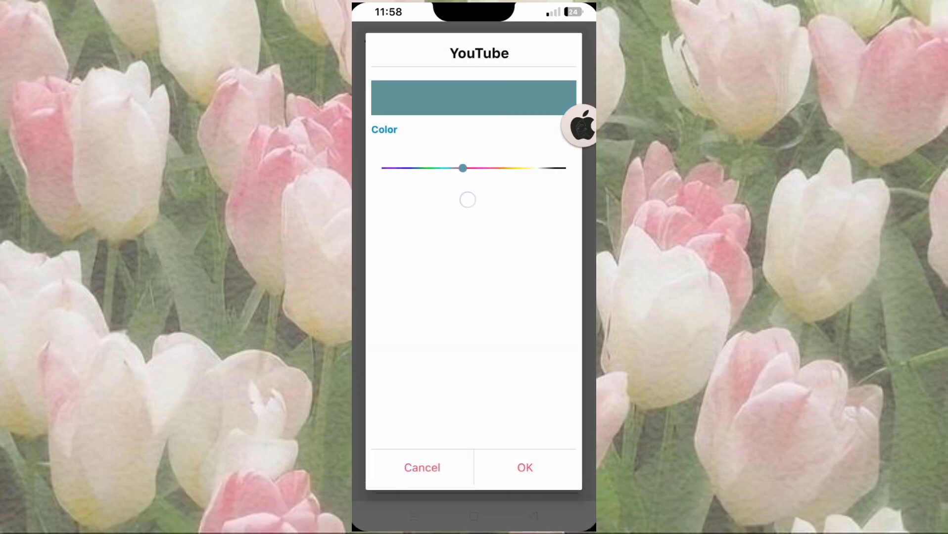
pyautogui.moveTo(462, 168); pyautogui.dragTo(472, 168)
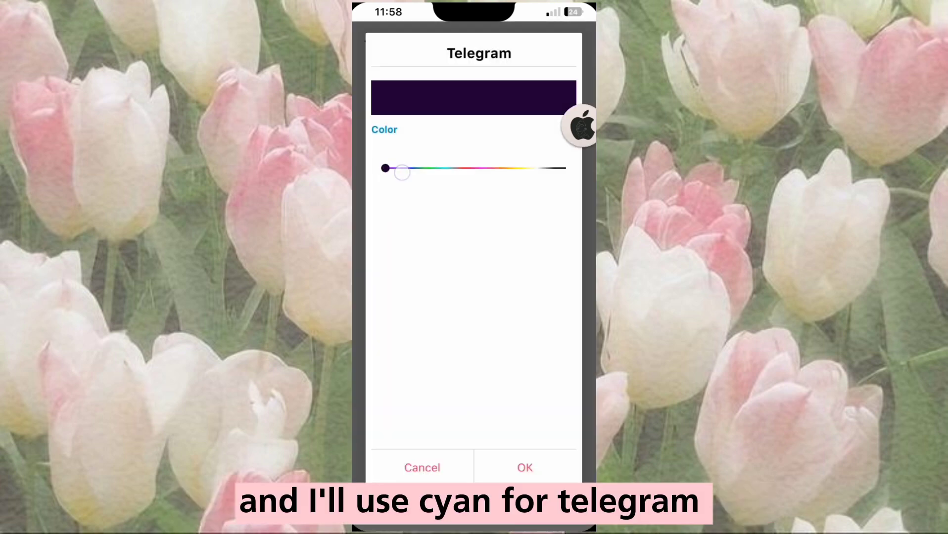
pyautogui.moveTo(401, 172); pyautogui.dragTo(458, 168)
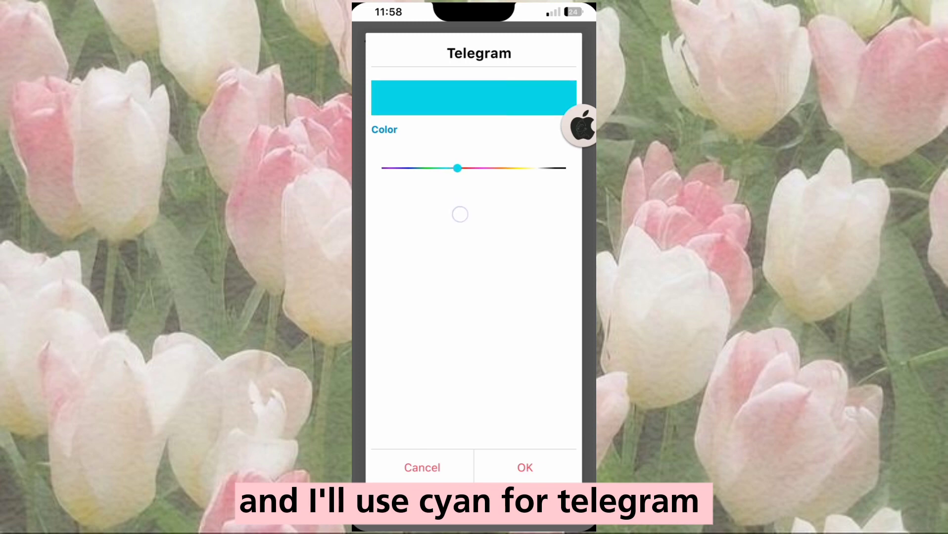
pyautogui.click(524, 467)
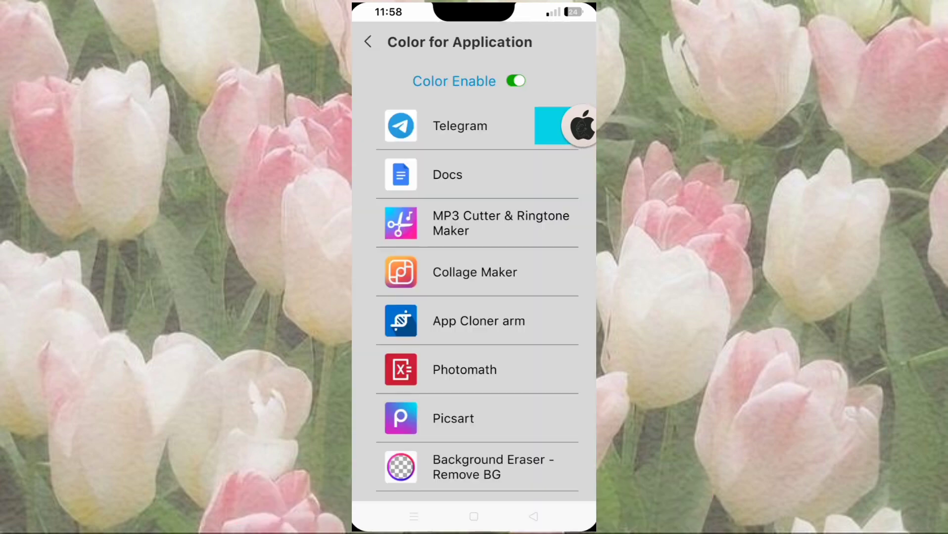
# Scroll the app colour list and leave X-Status for the home screen
pyautogui.scroll(-3)
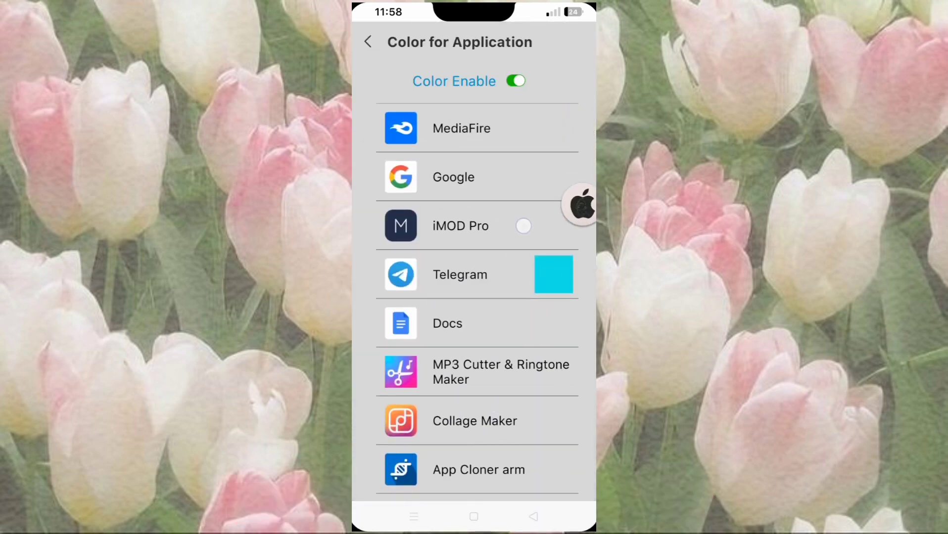
pyautogui.scroll(-3)
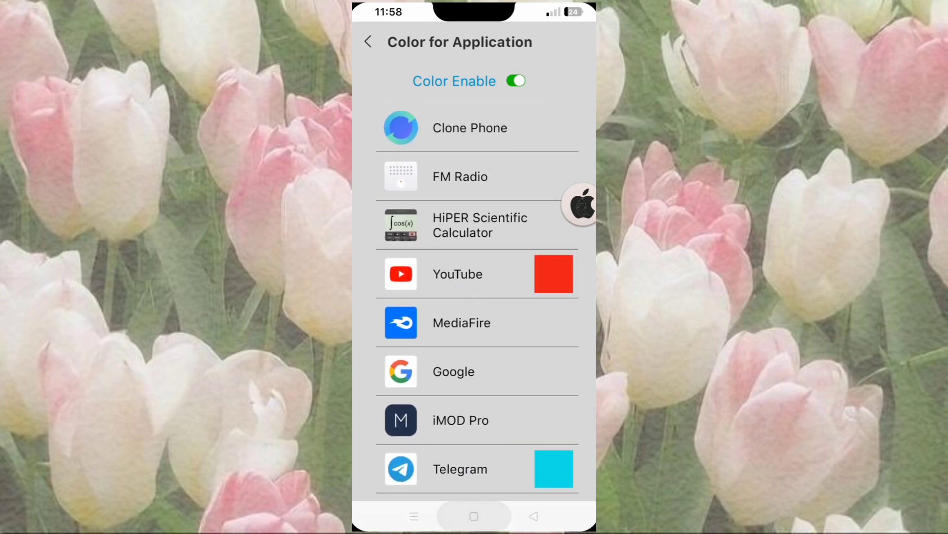
pyautogui.click(367, 42)
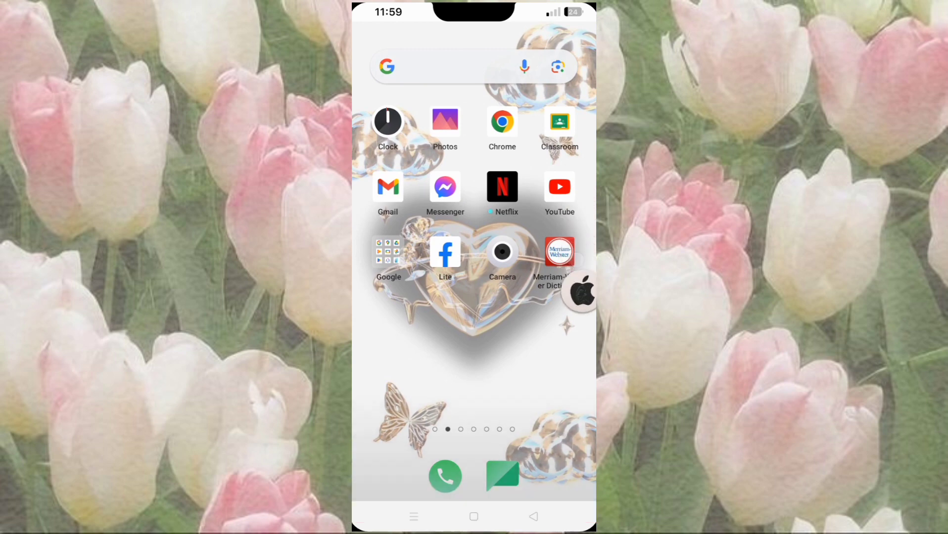
# Check YouTube's red status bar in its feed, then view Telegram's chat list
pyautogui.click(558, 186)
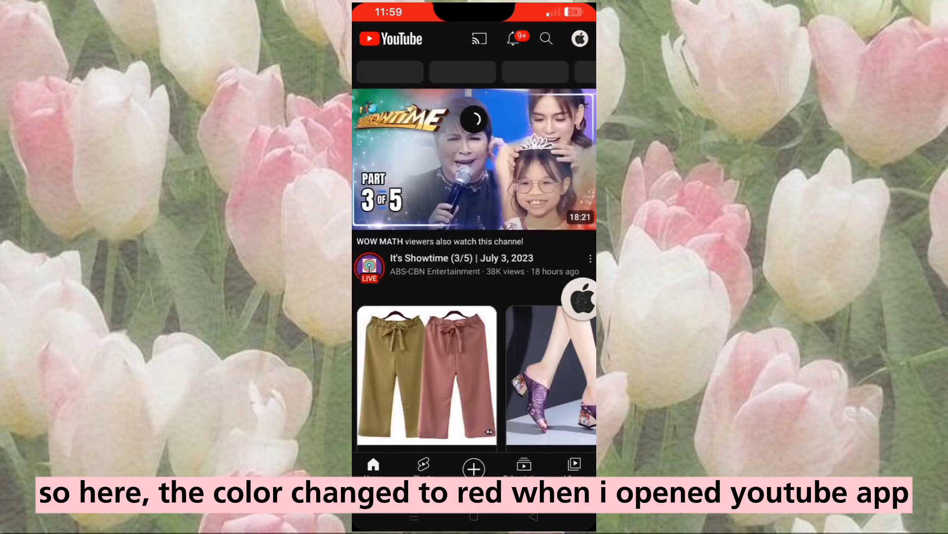
pyautogui.scroll(-3)
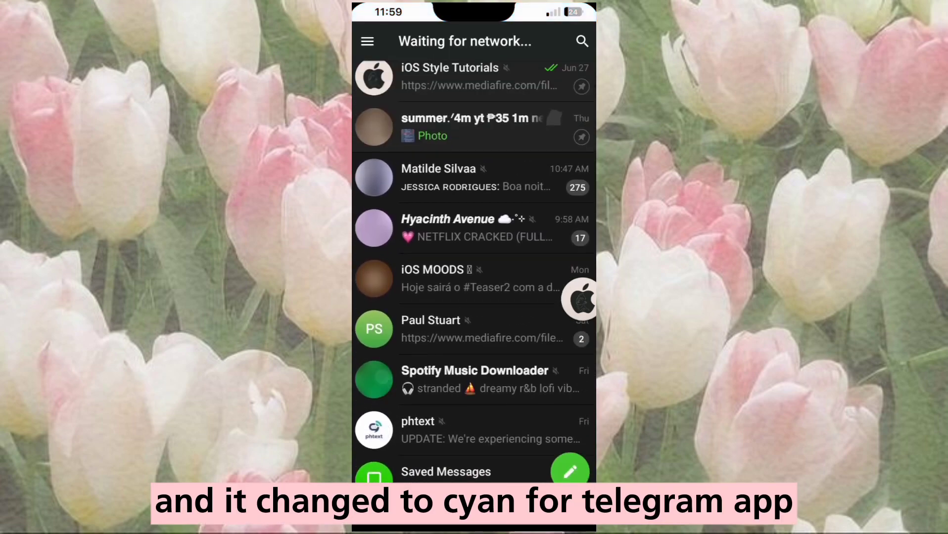
pyautogui.scroll(-3)
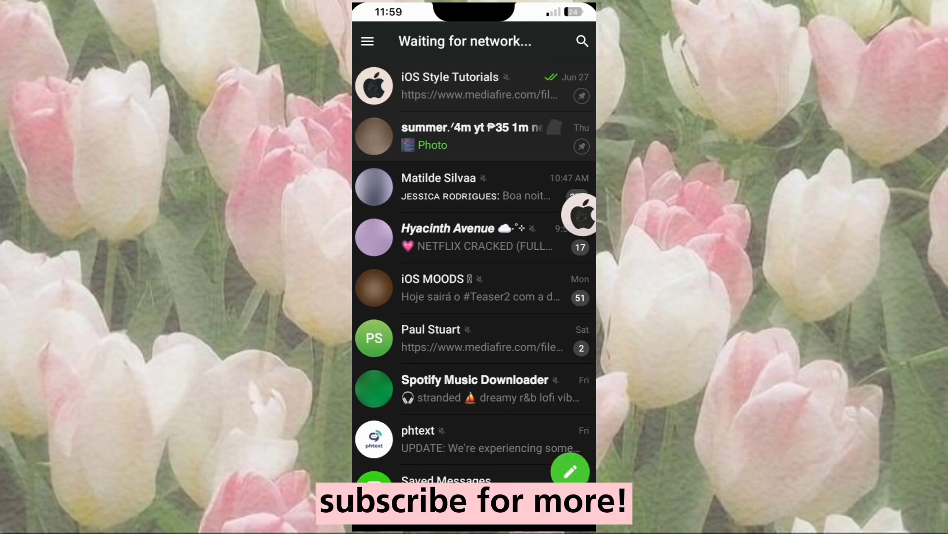